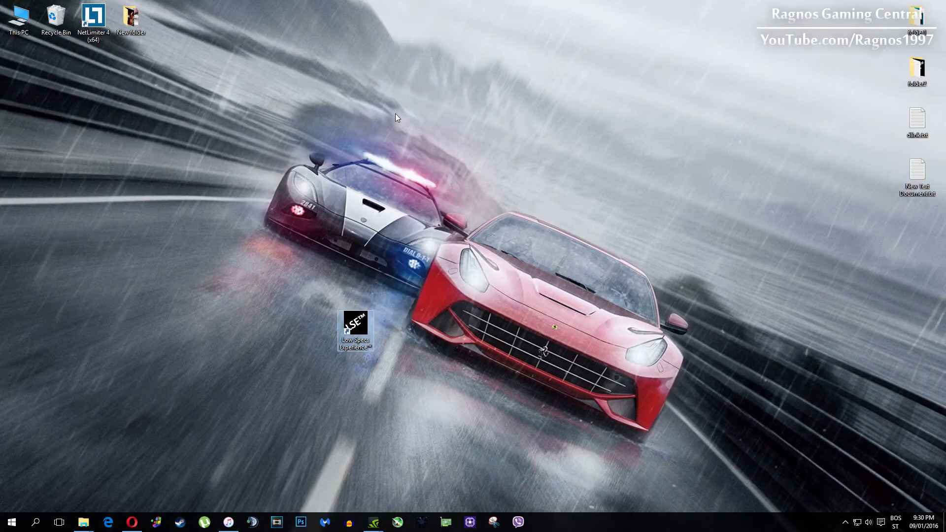
Step: Launch Low Specs Experience from its desktop icon
{"action": "double_click", "coordinate": [355, 328]}
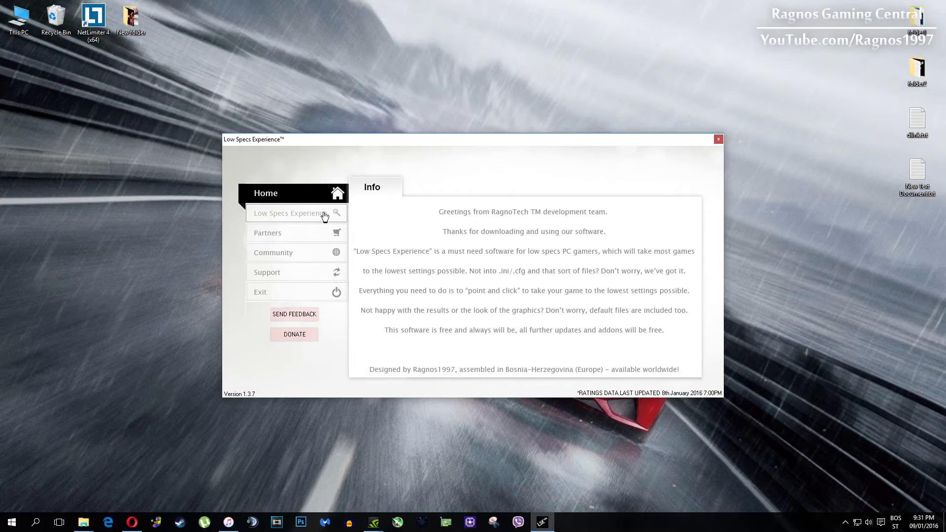
Step: Open Need for Speed Rivals from the Low Specs Experience game list
{"action": "left_click", "coordinate": [290, 213]}
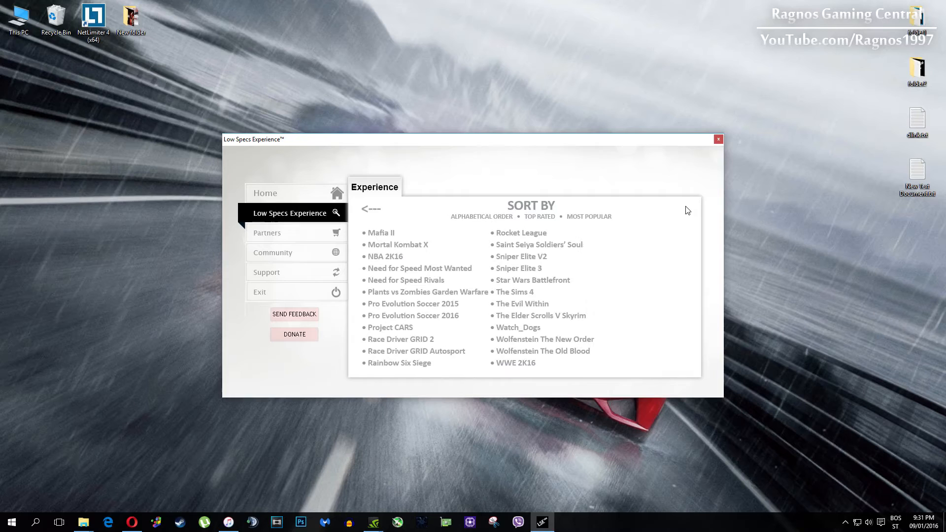
{"action": "left_click", "coordinate": [406, 280]}
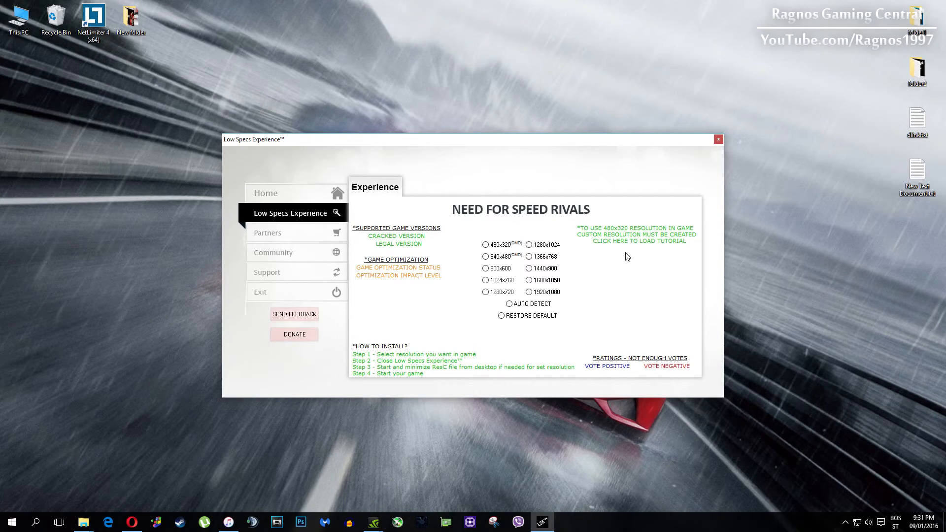
Step: Choose 640x480 resolution and run the ResC640x480 desktop shortcut
{"action": "left_click", "coordinate": [486, 256]}
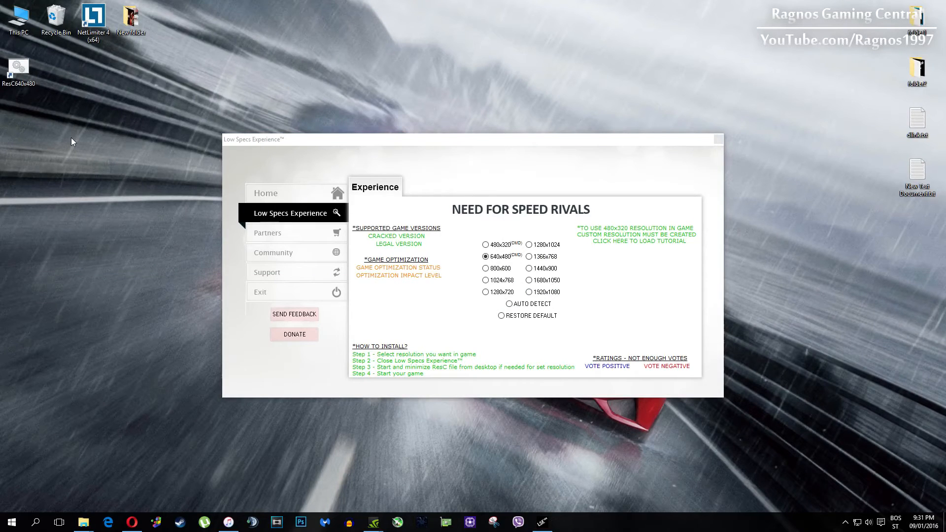
{"action": "double_click", "coordinate": [19, 66]}
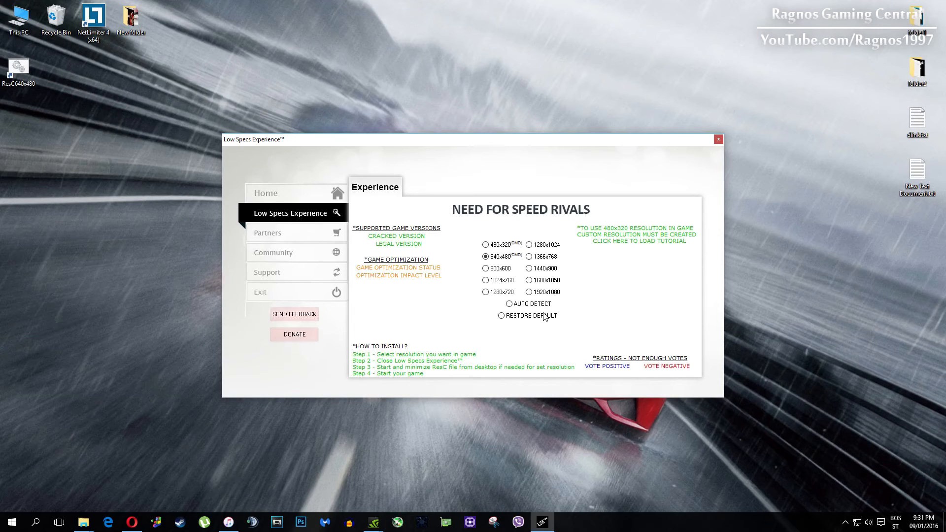
Step: Select the RESTORE DEFAULT option for Need for Speed Rivals
{"action": "left_click", "coordinate": [500, 315]}
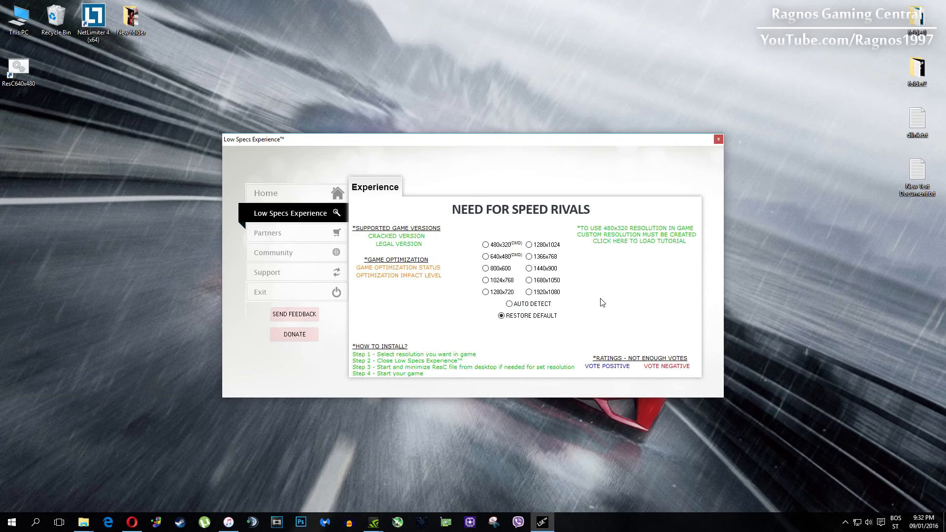
{"action": "mouse_move", "coordinate": [475, 279]}
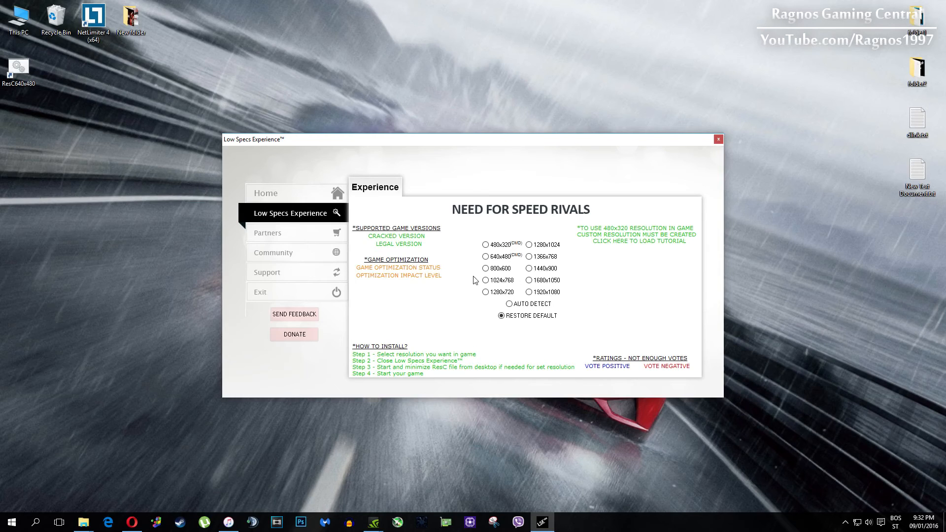
Step: View the Support tab, then close the Low Specs Experience window
{"action": "left_click", "coordinate": [267, 272]}
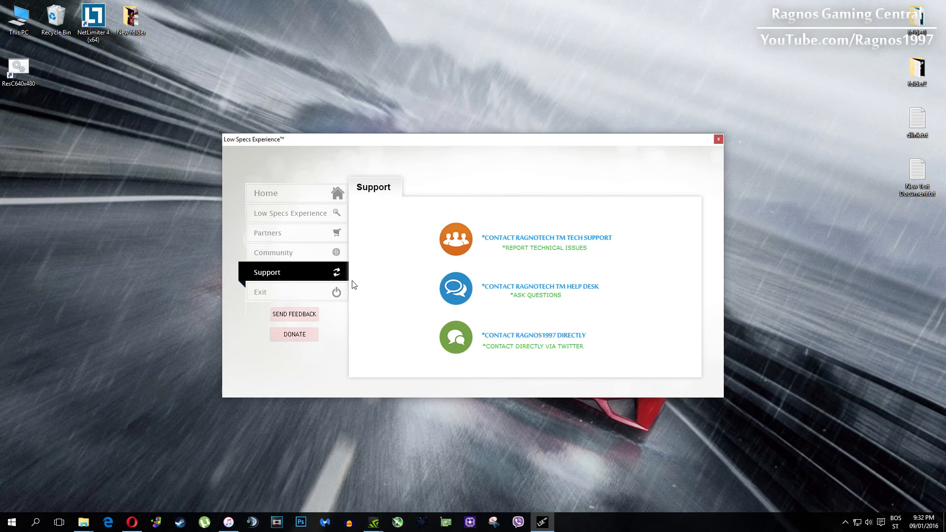
{"action": "left_click", "coordinate": [717, 139]}
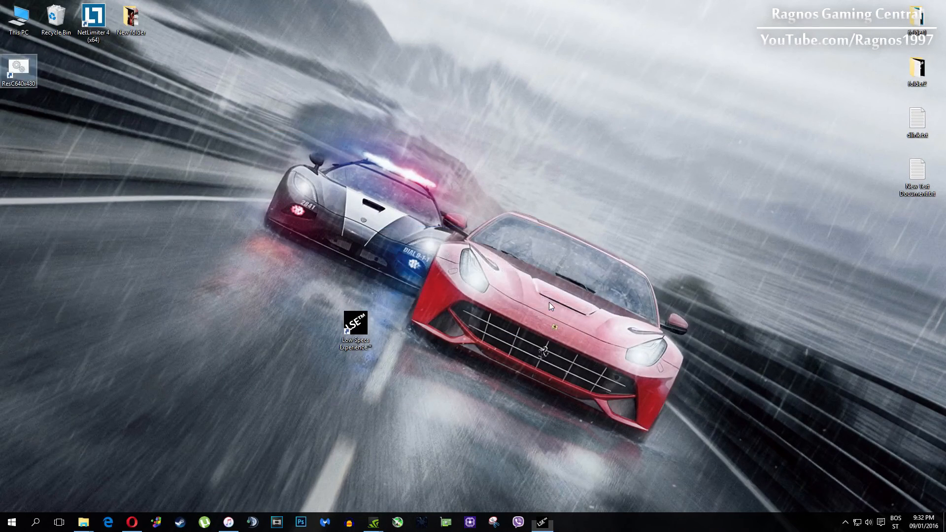